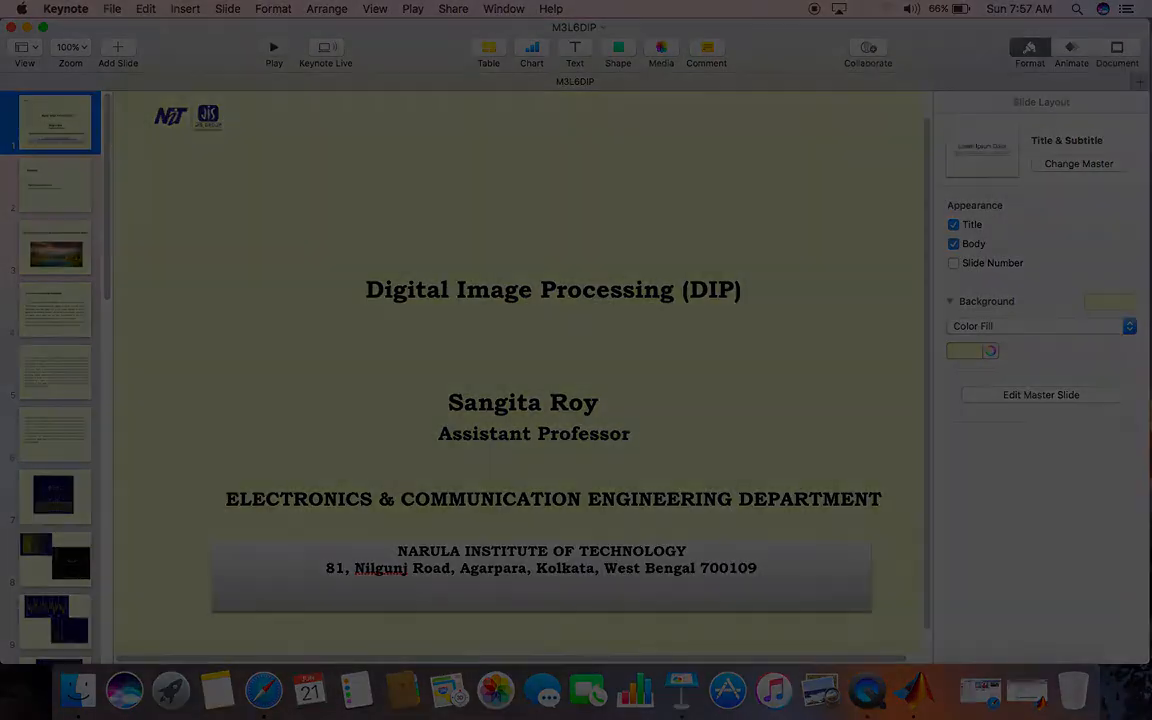
Run waved2let.m with maxloop 12, giving 1.65% compression ratio and 0.40 BPP.
click(273, 47)
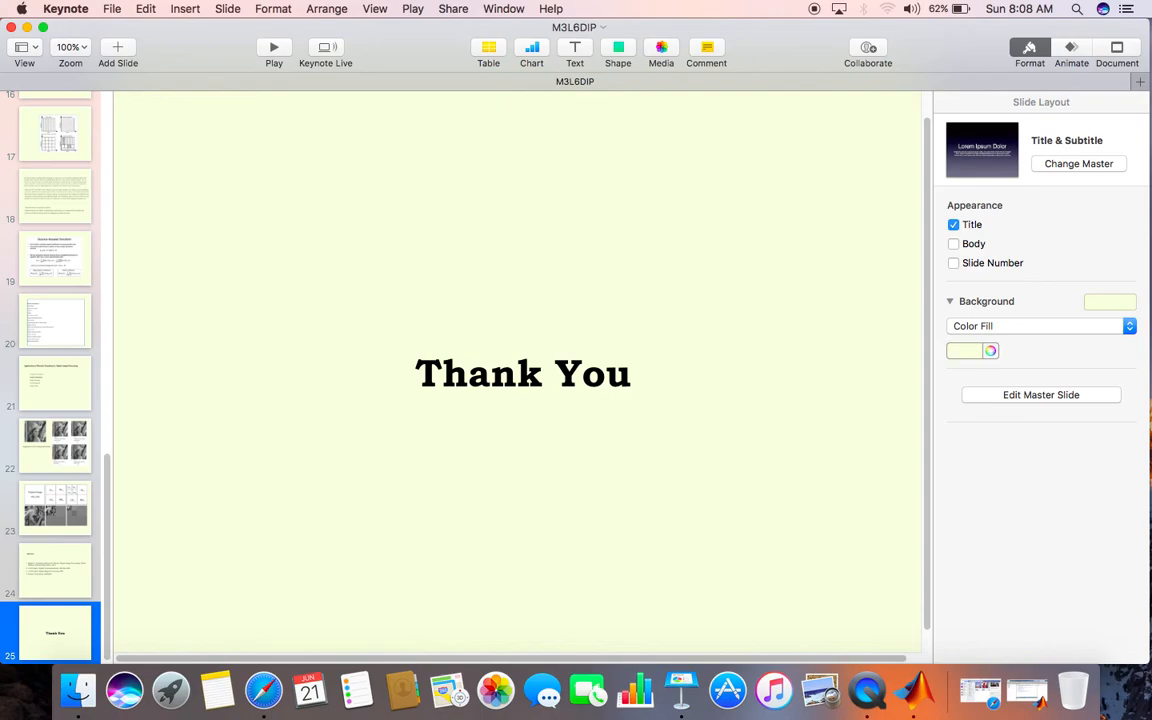
mouse_move(274, 47)
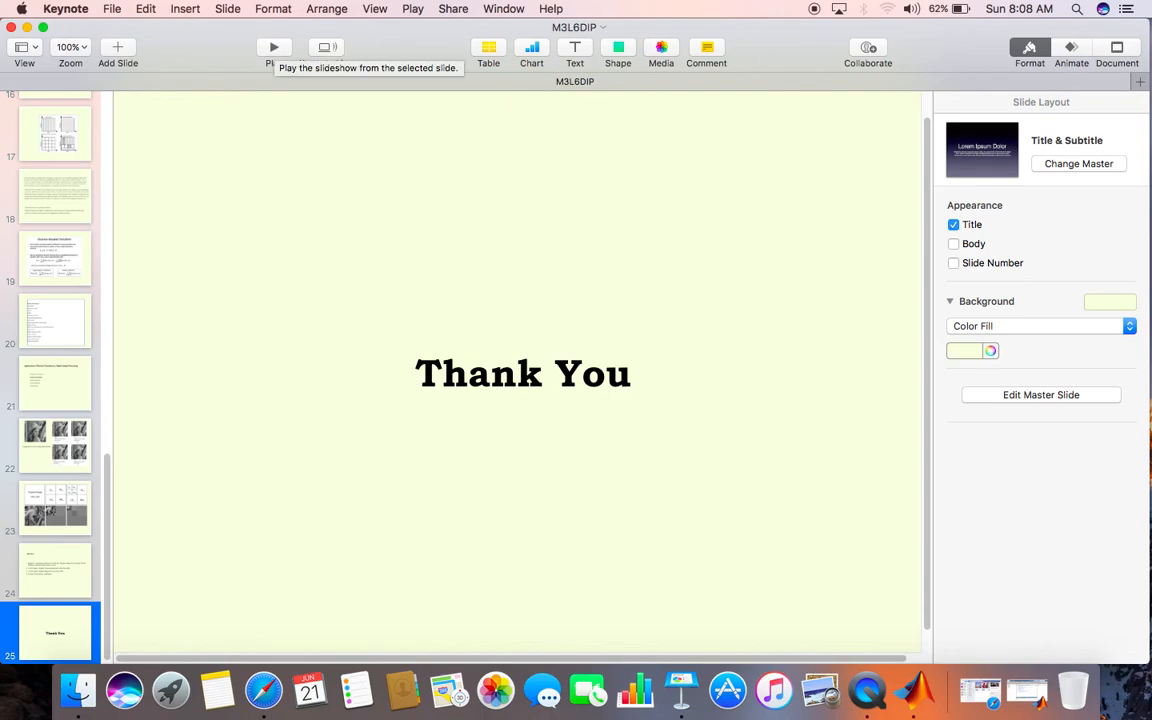
mouse_move(499, 222)
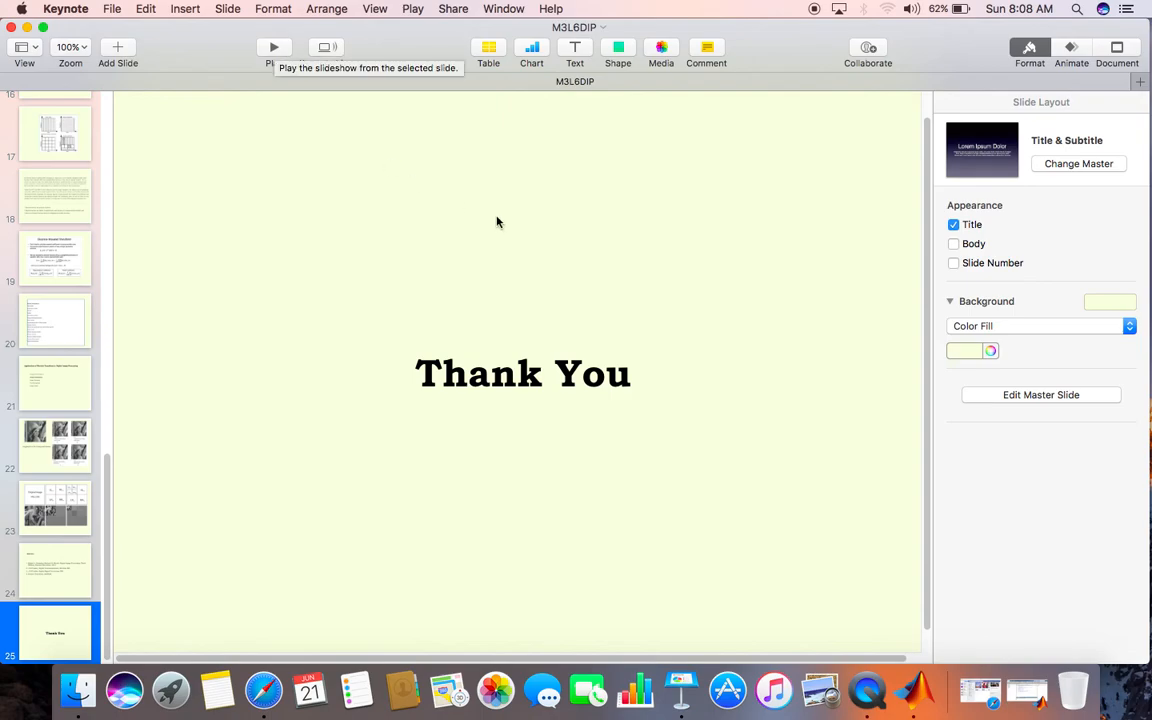
mouse_move(1013, 688)
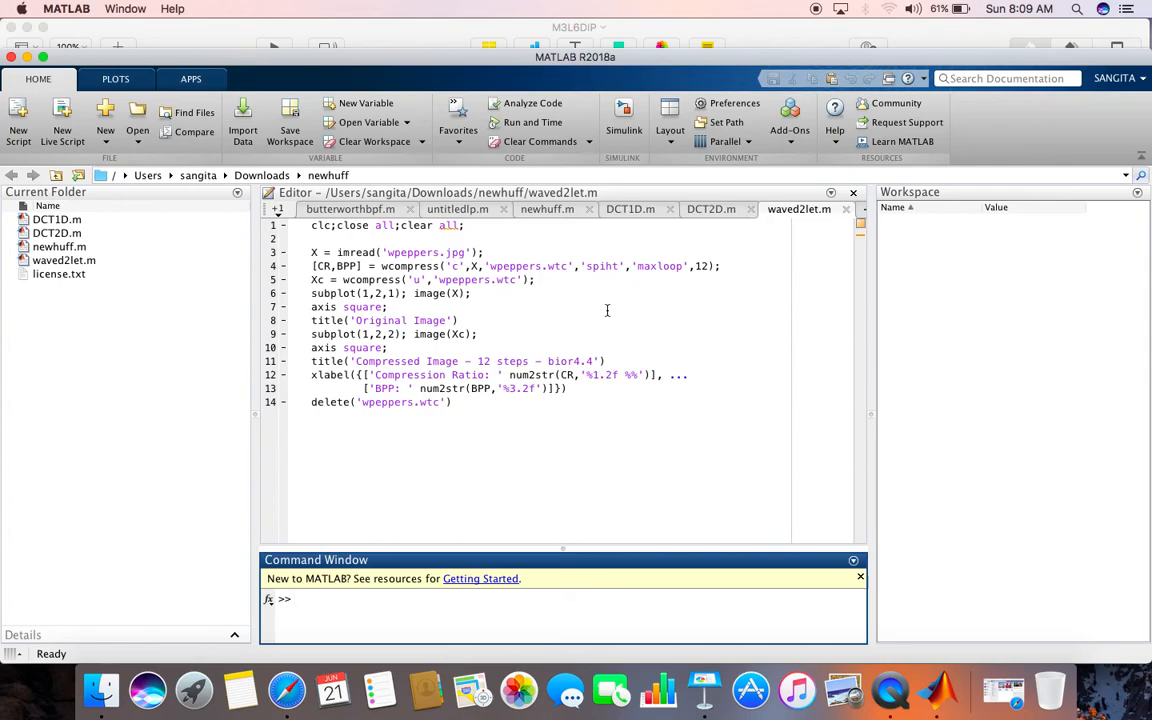
mouse_move(606, 334)
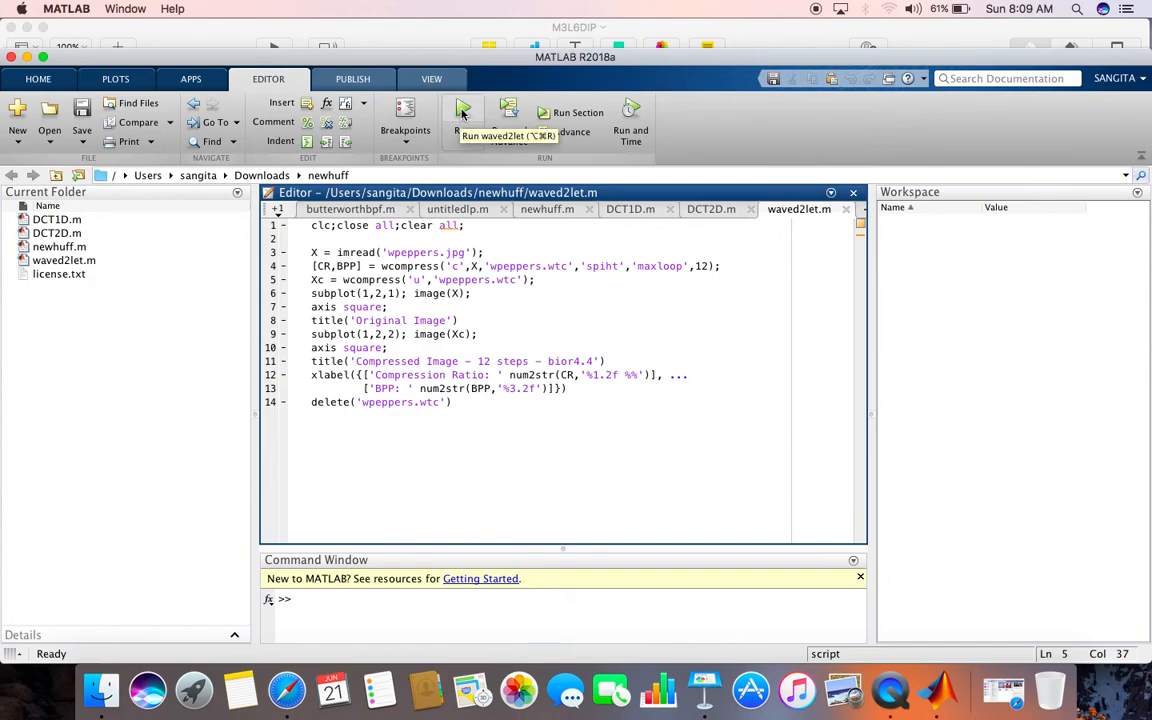
click(462, 115)
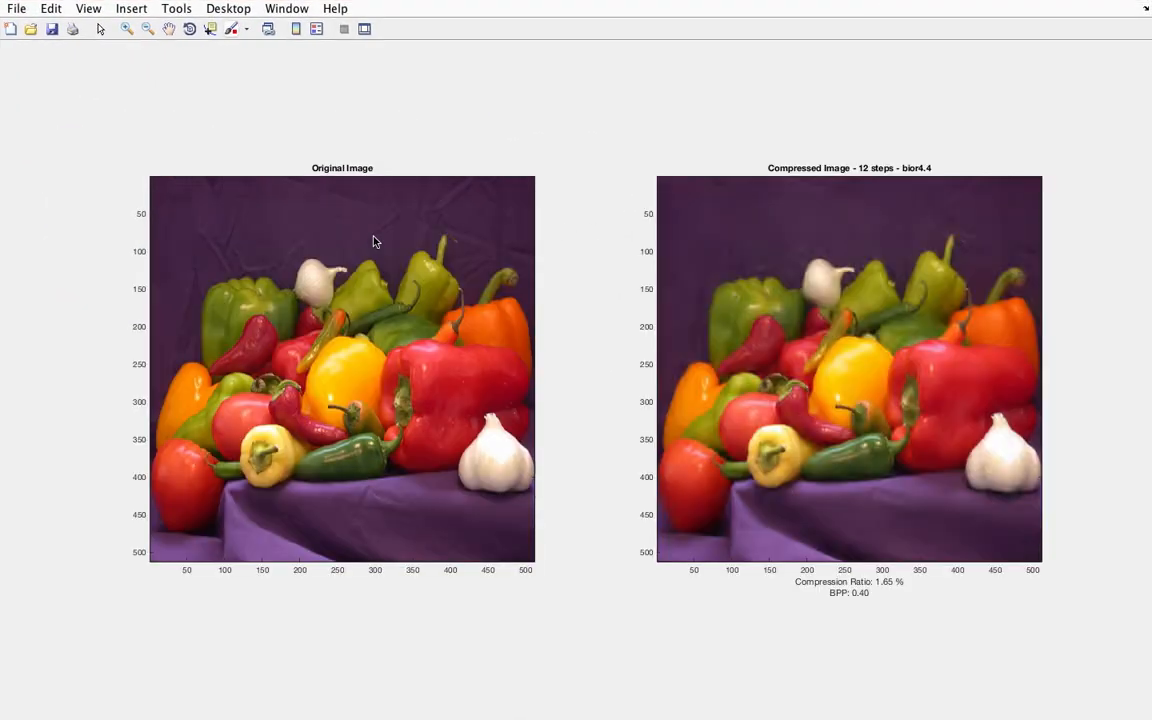
mouse_move(613, 304)
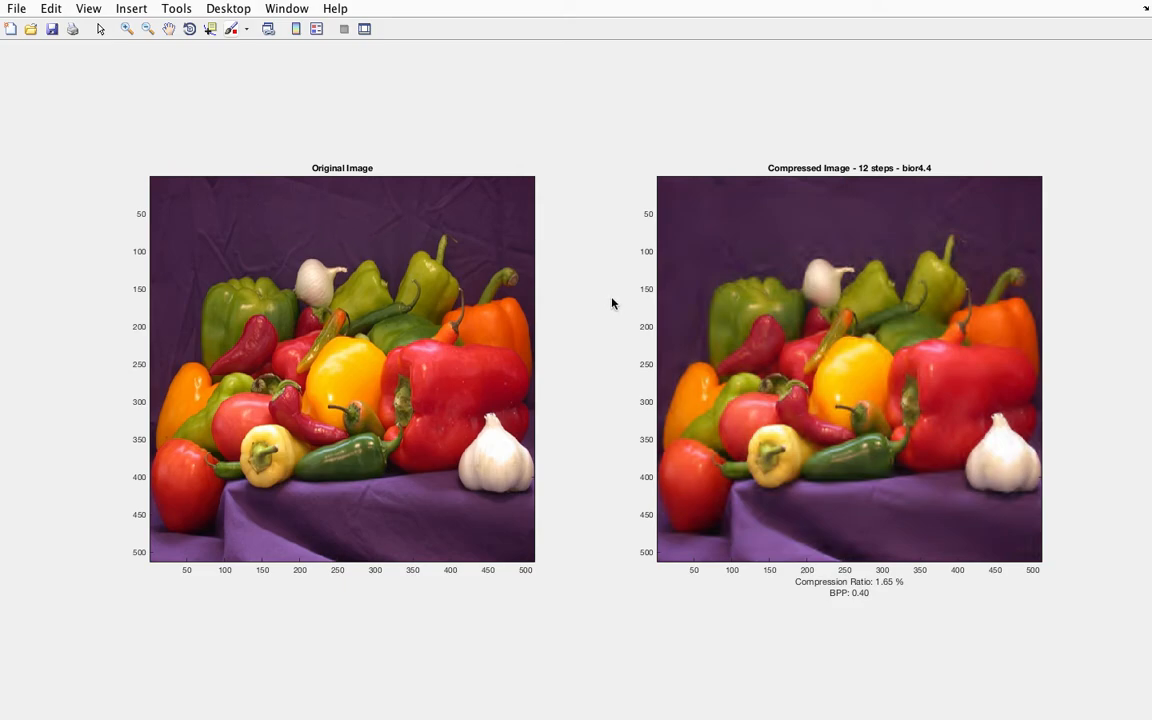
mouse_move(823, 309)
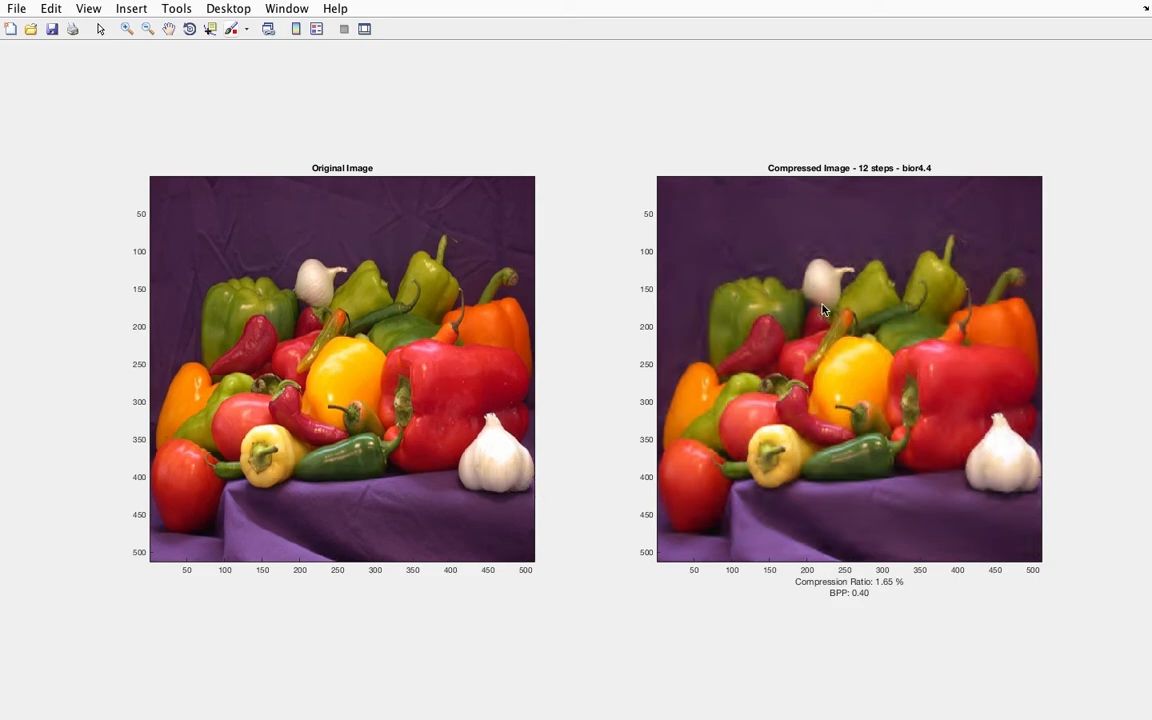
mouse_move(773, 263)
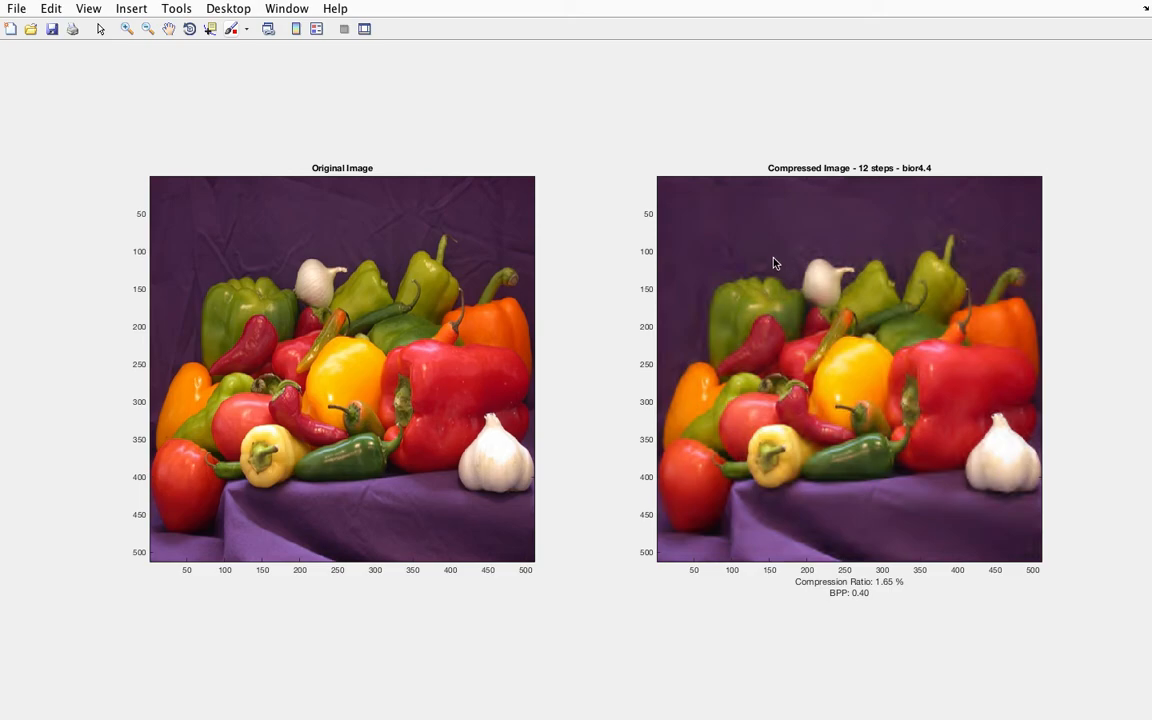
mouse_move(878, 310)
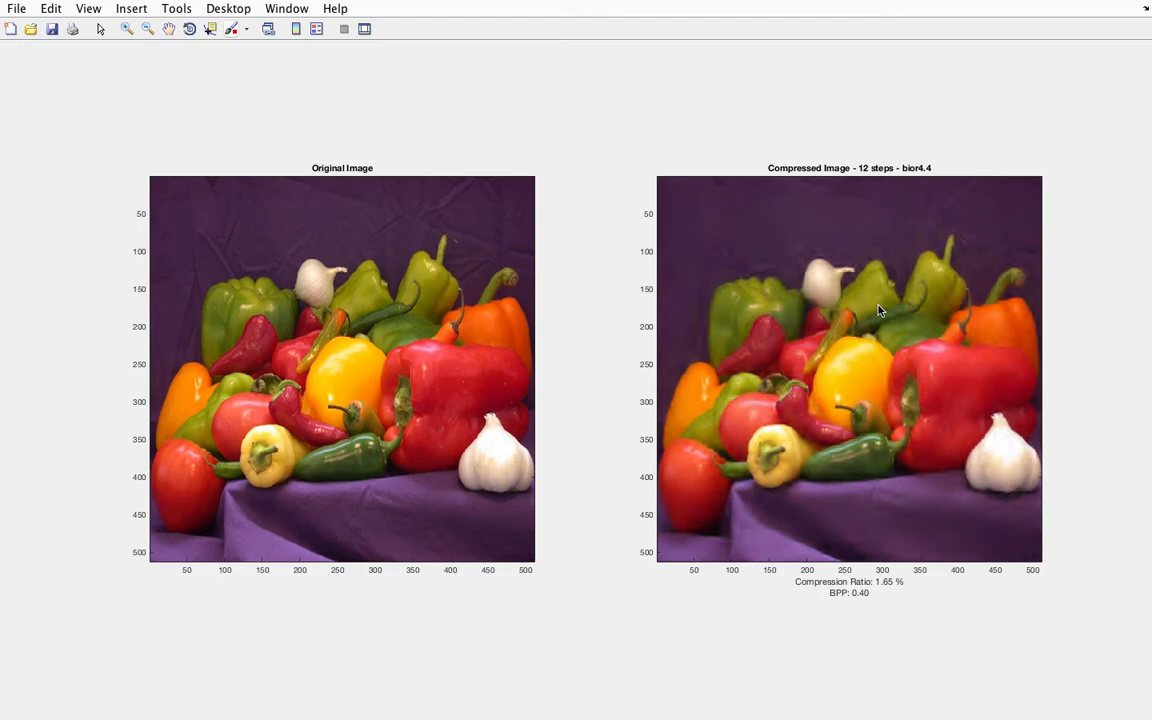
mouse_move(282, 8)
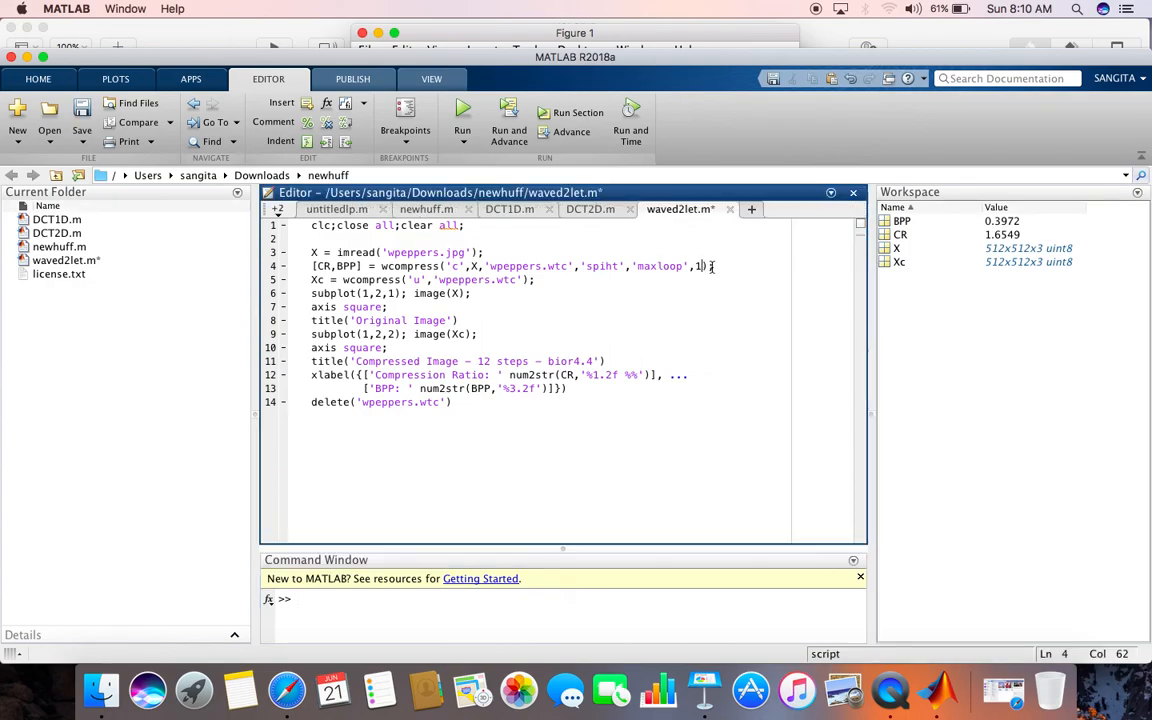
Change the maxloop value in waved2let.m to 16 and rerun the script.
key(backspace)
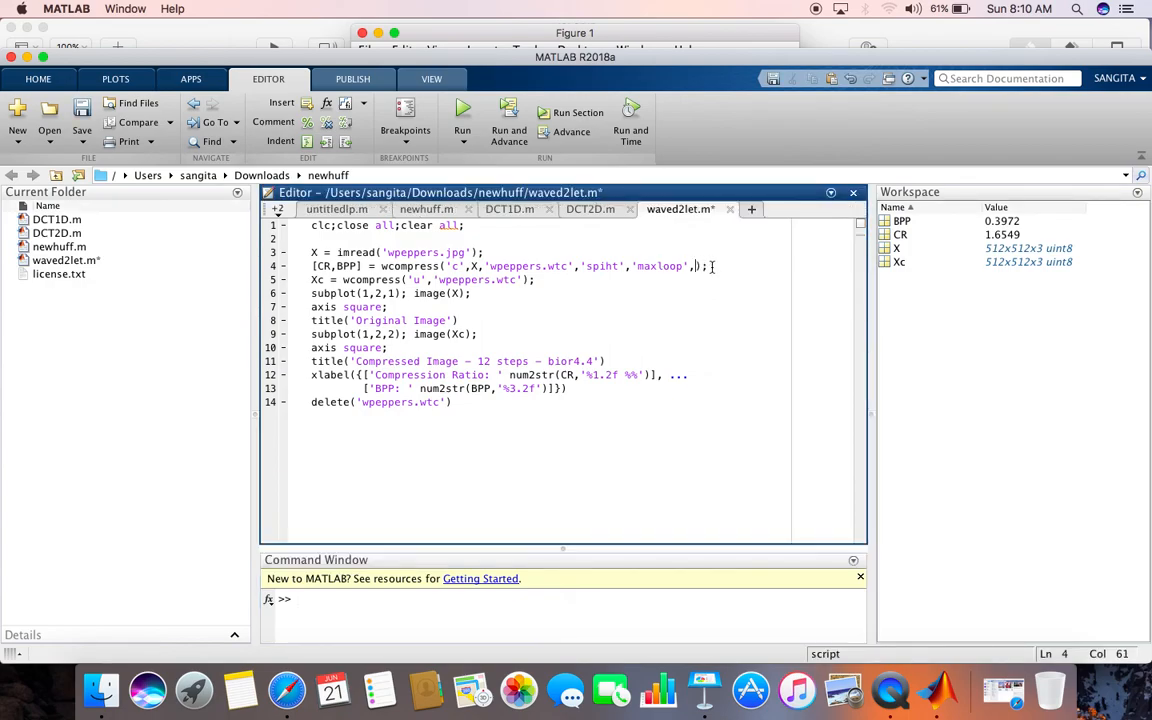
text(24)
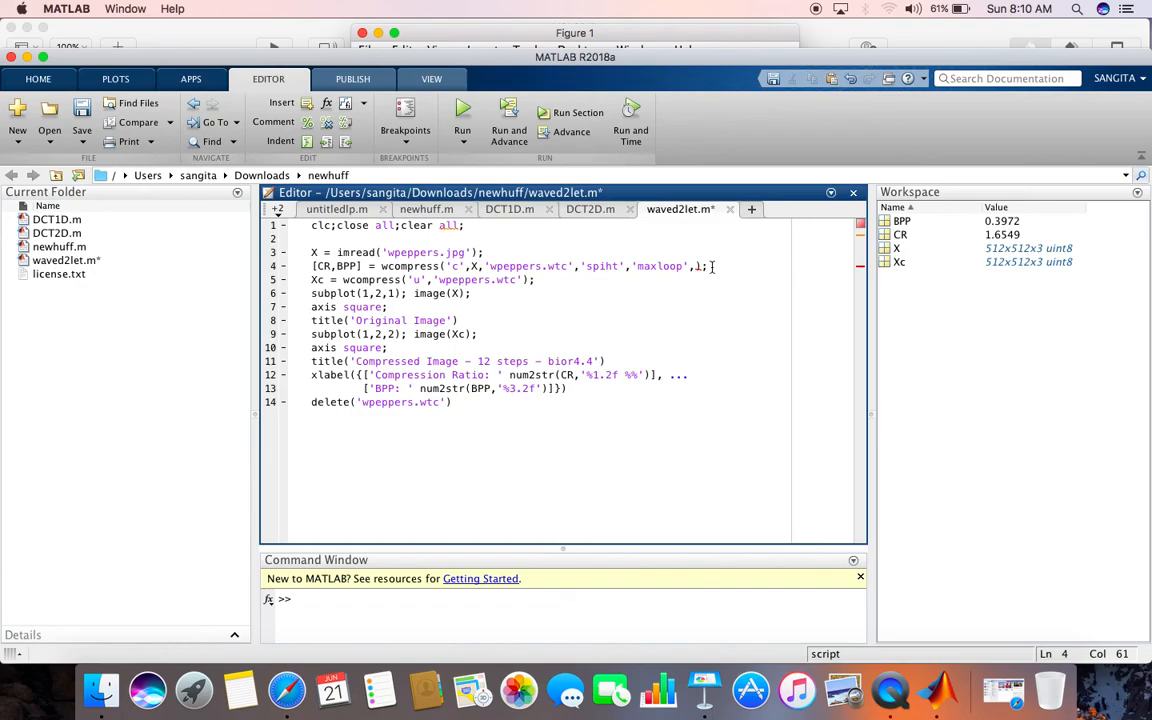
text(16)
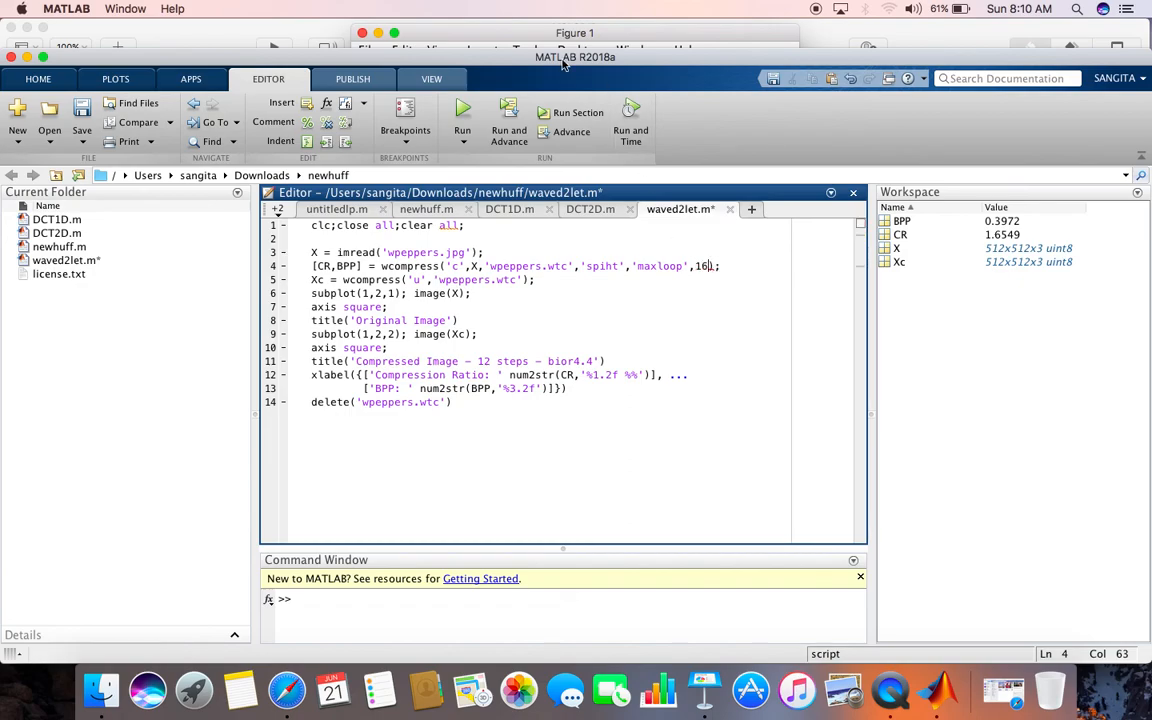
click(462, 120)
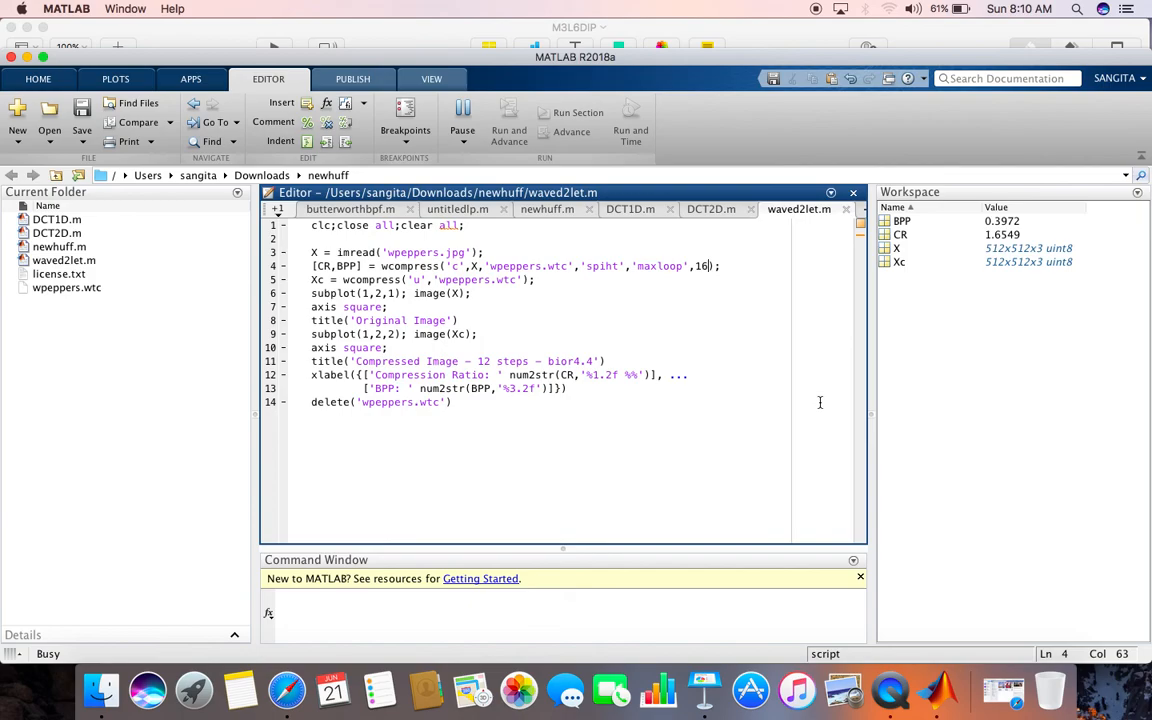
Enlarge the result figure (CR 21.25%, BPP 5.10), then return to the editor.
click(508, 112)
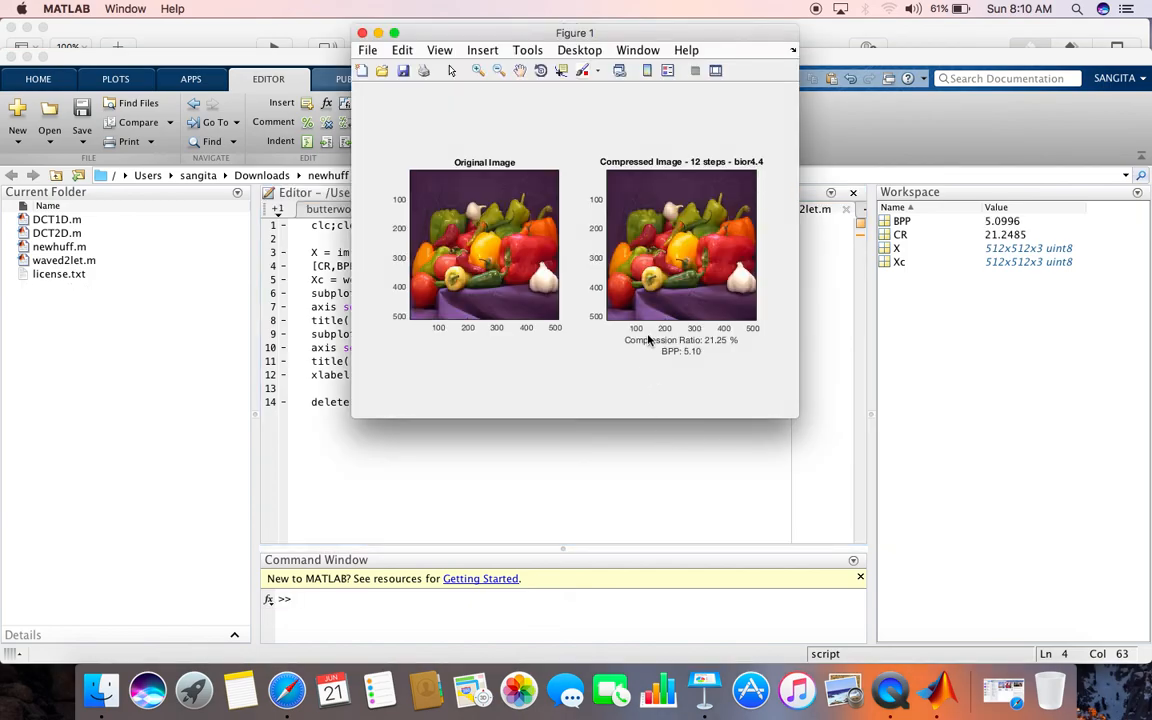
mouse_move(725, 352)
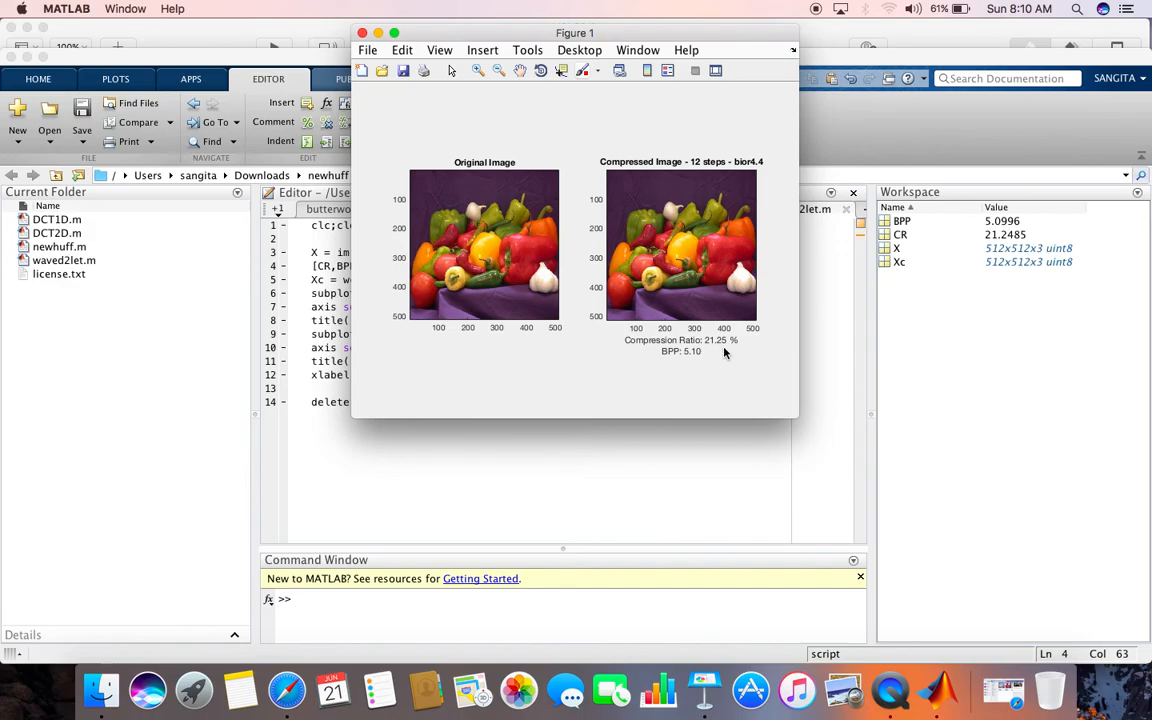
mouse_move(725, 372)
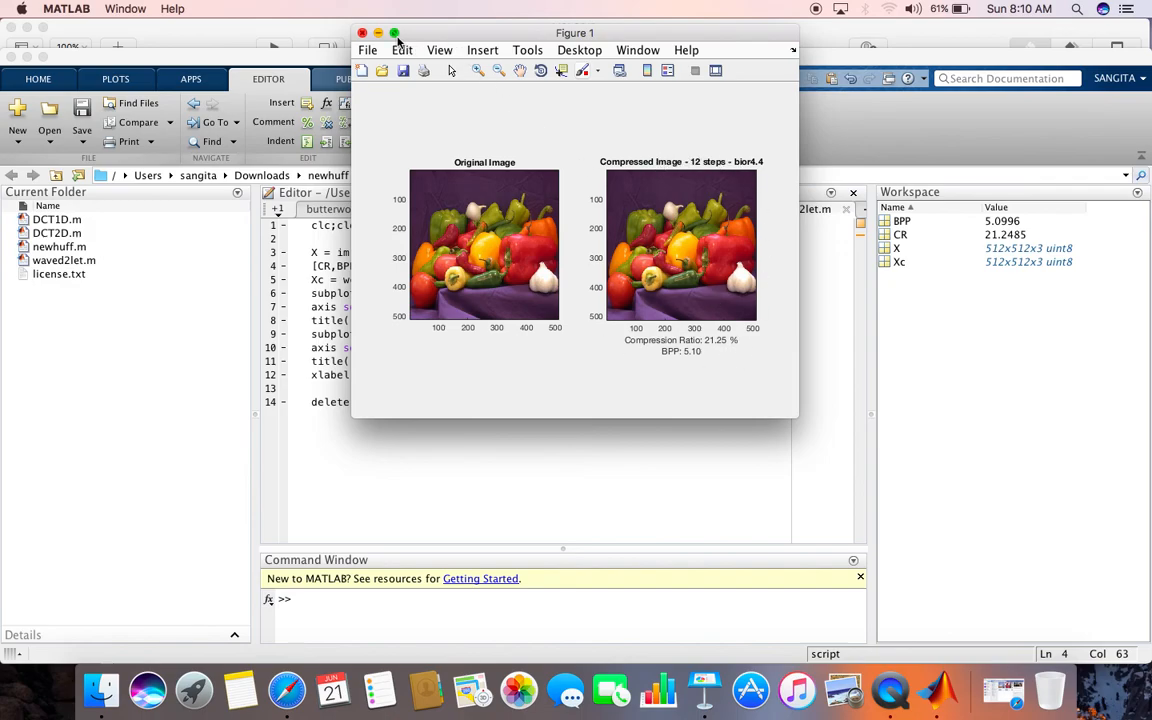
click(394, 33)
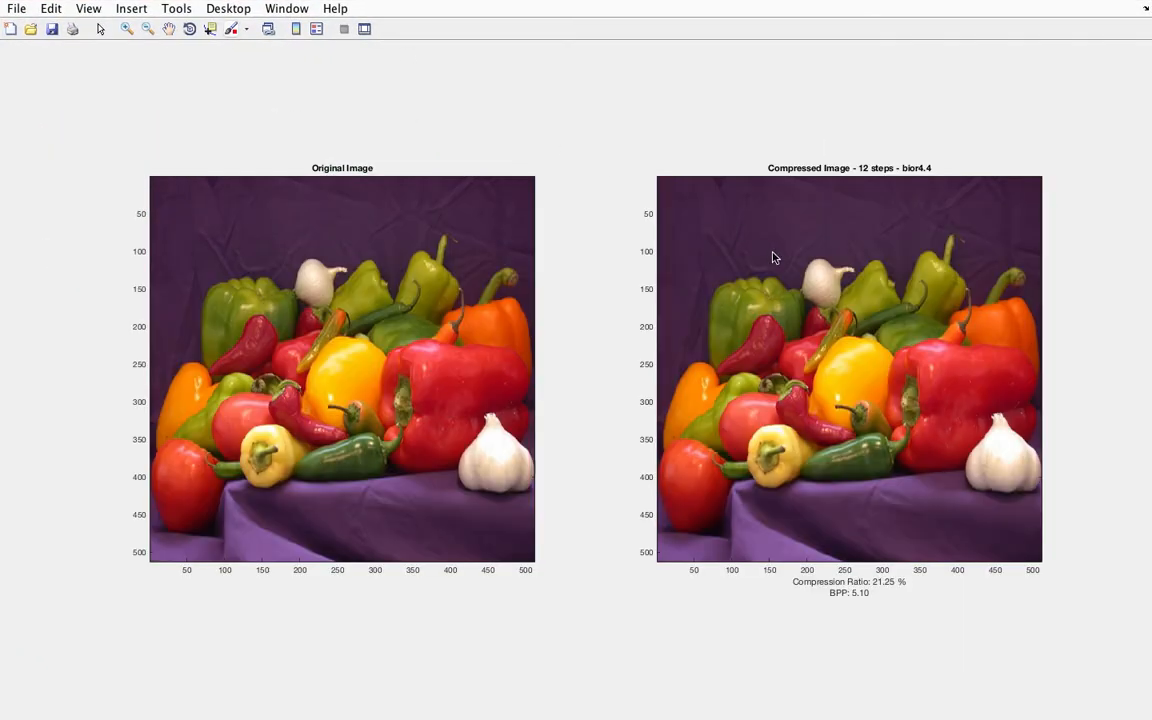
mouse_move(1118, 474)
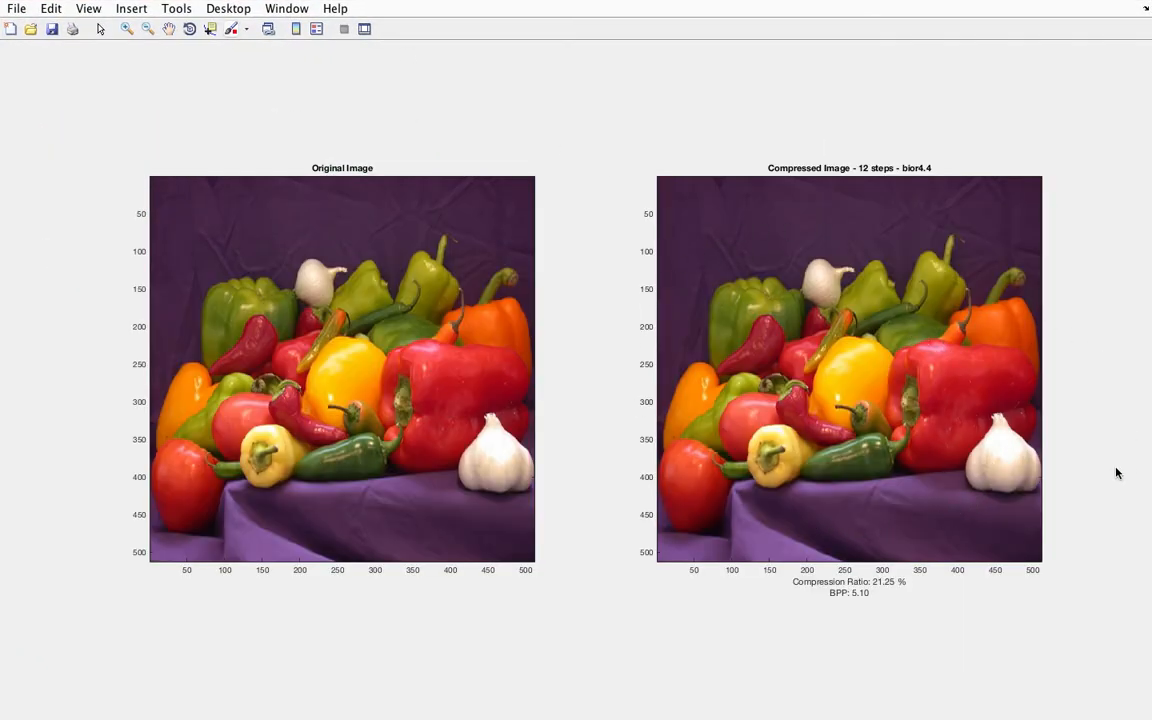
mouse_move(514, 70)
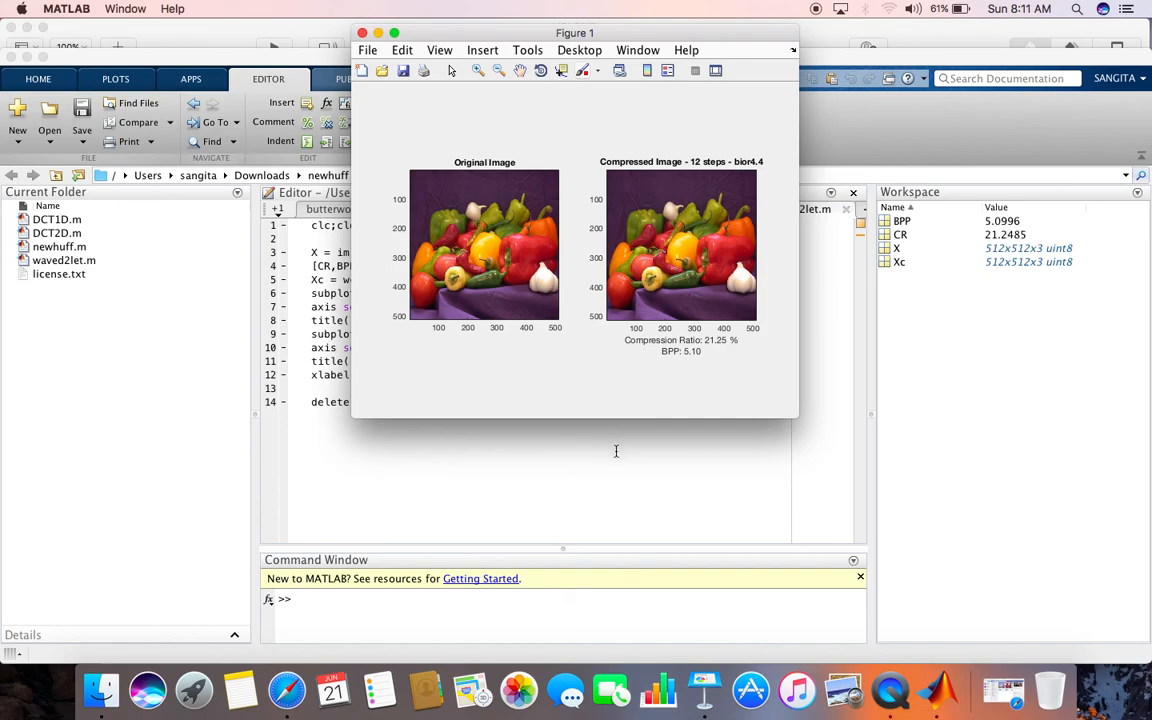
click(616, 457)
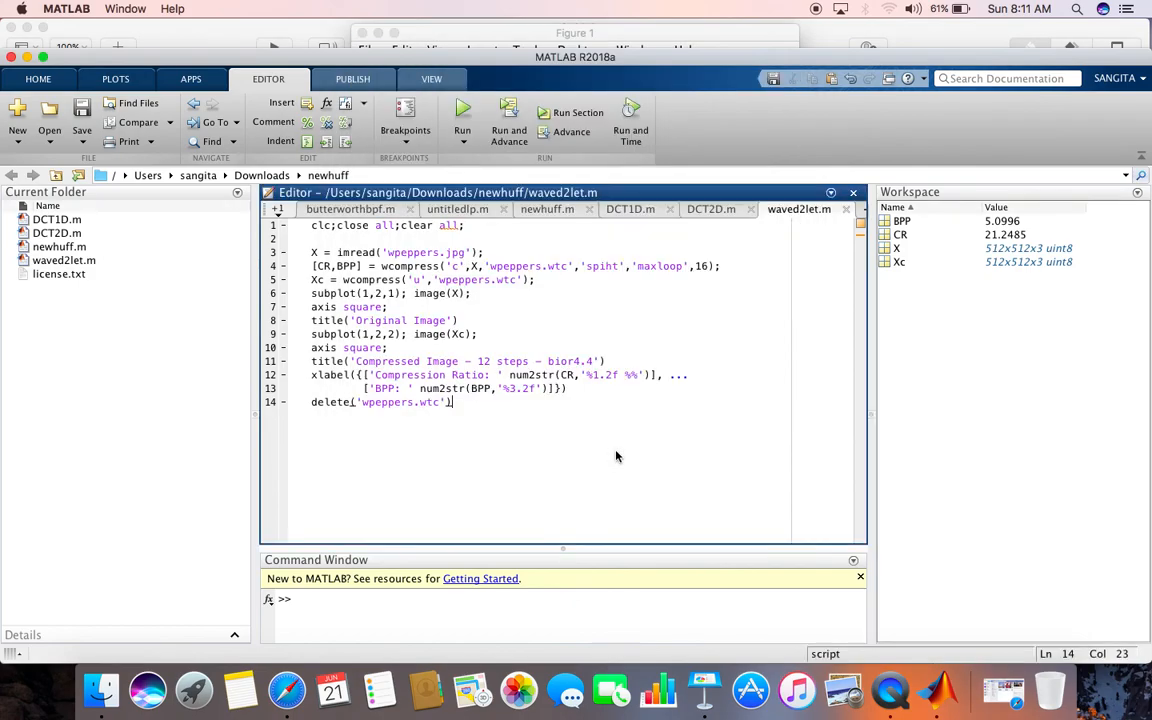
Edit line 4 to use maxloop 20 and rerun, yielding CR 36.05% and BPP 8.65.
click(710, 266)
text(2)
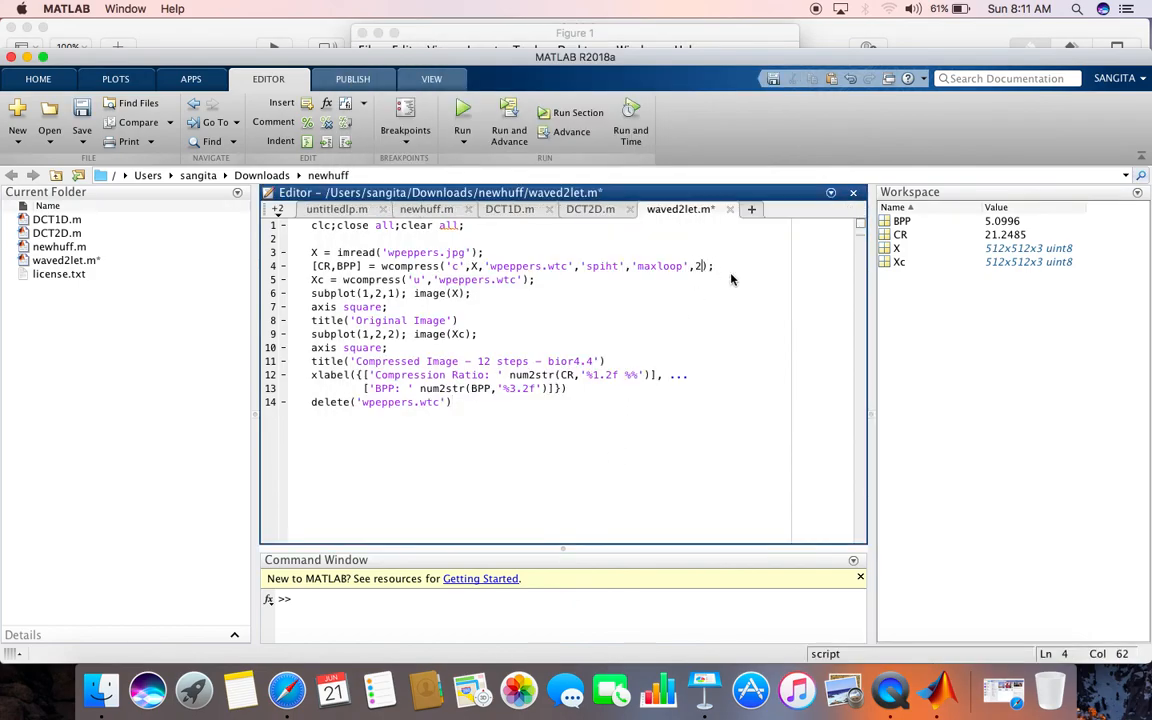
text(0)
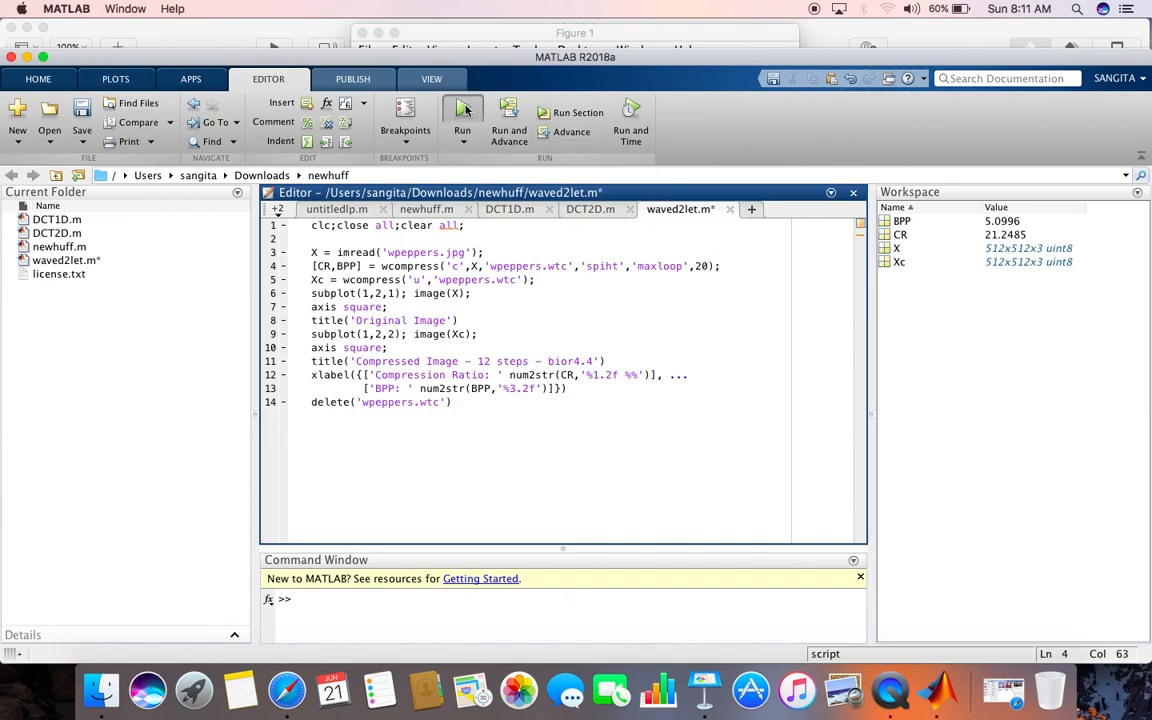
click(462, 118)
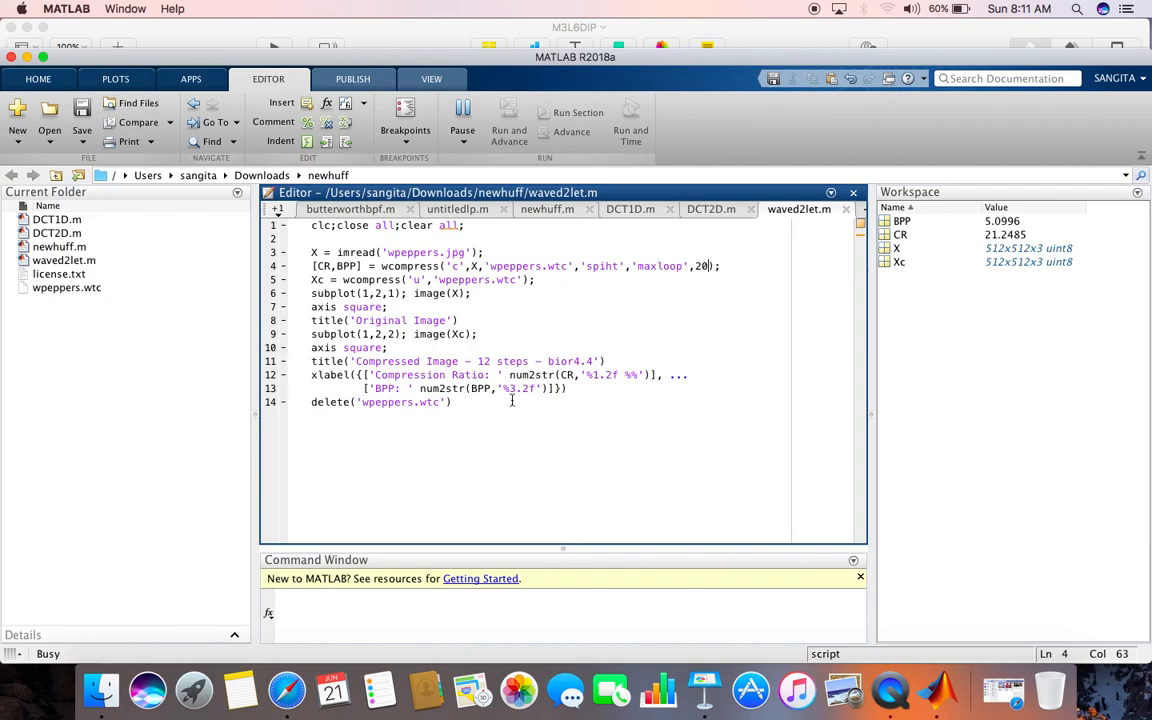
click(509, 120)
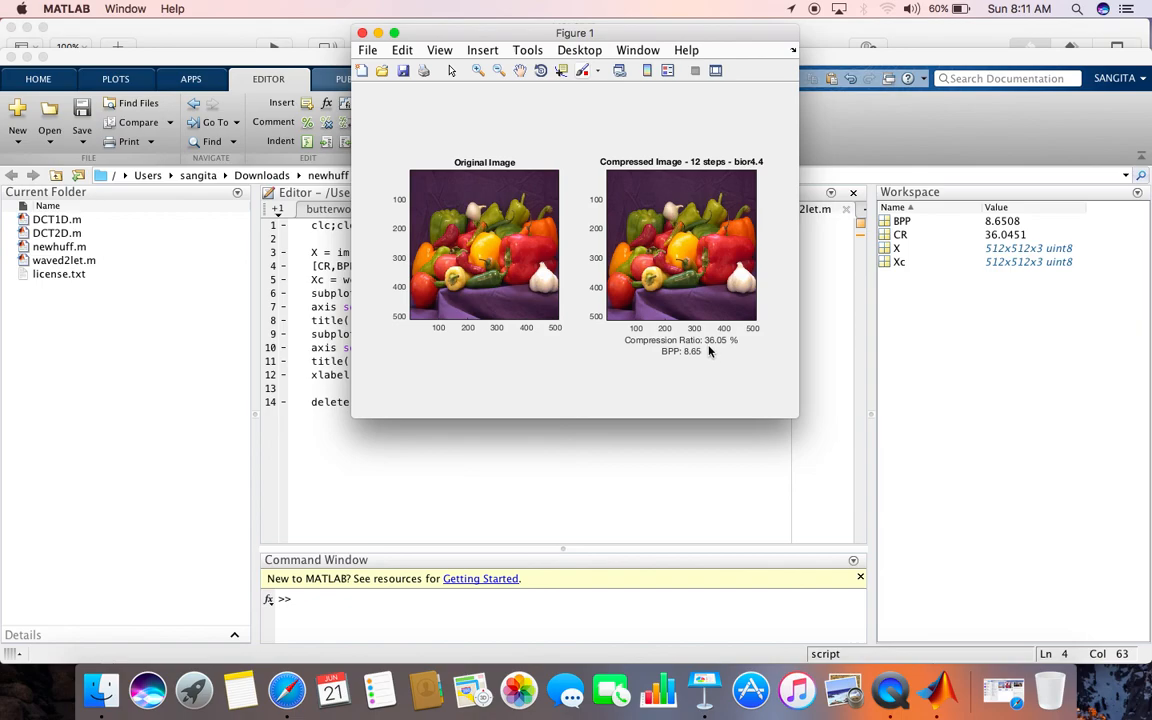
mouse_move(740, 354)
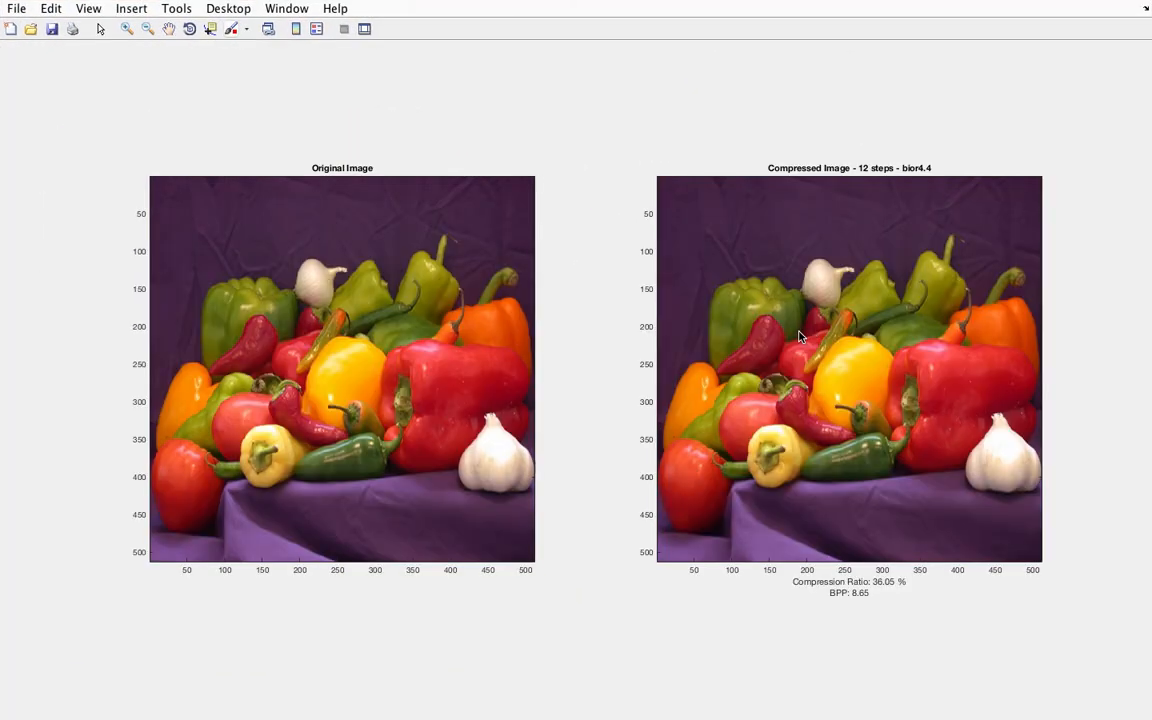
mouse_move(1016, 358)
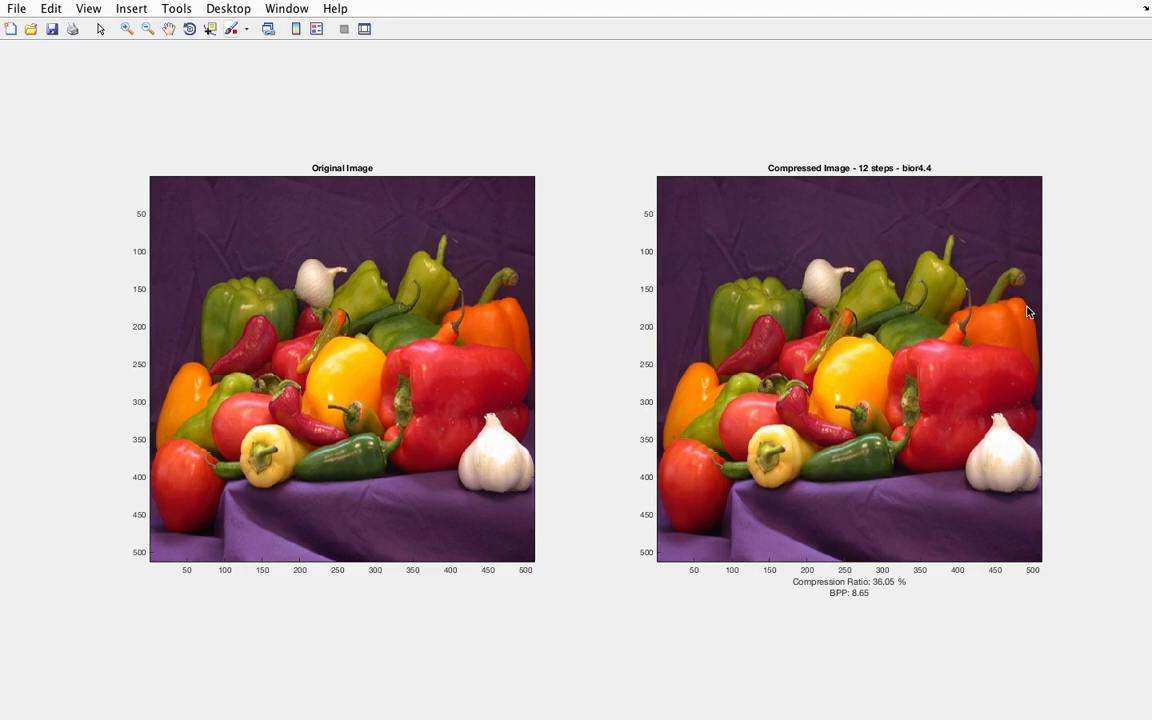
mouse_move(143, 6)
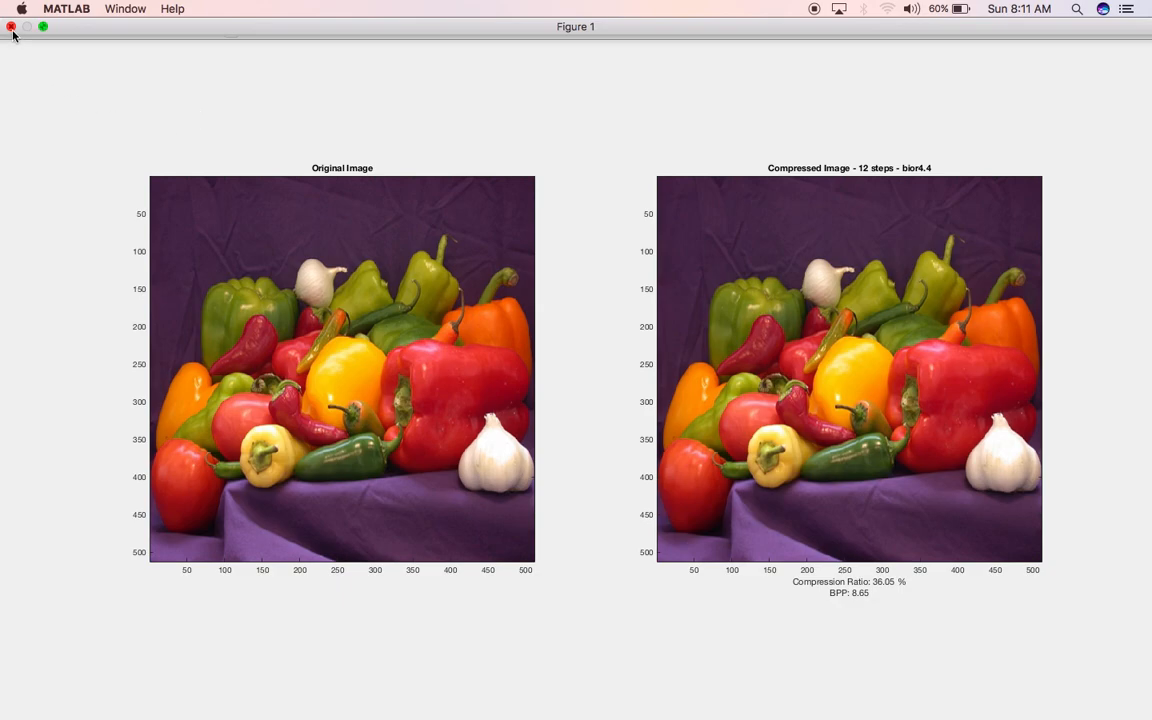
Close the maxloop-20 result figure after reviewing CR 36.05% and BPP 8.65.
click(11, 27)
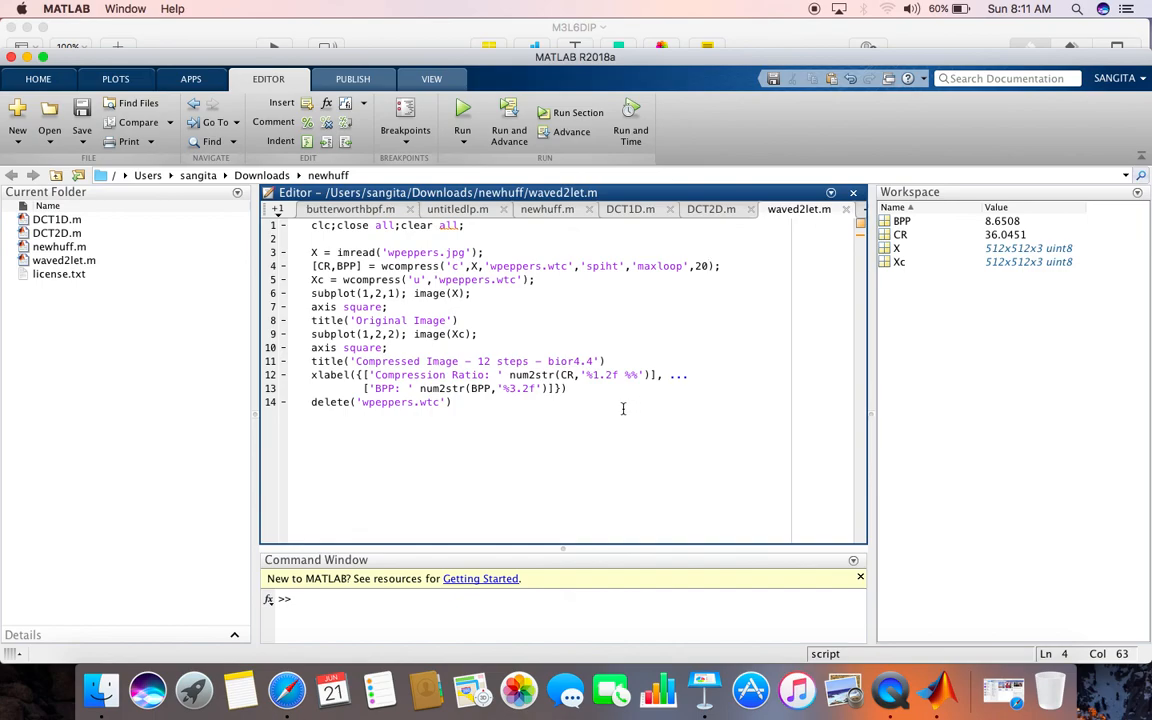
mouse_move(795, 191)
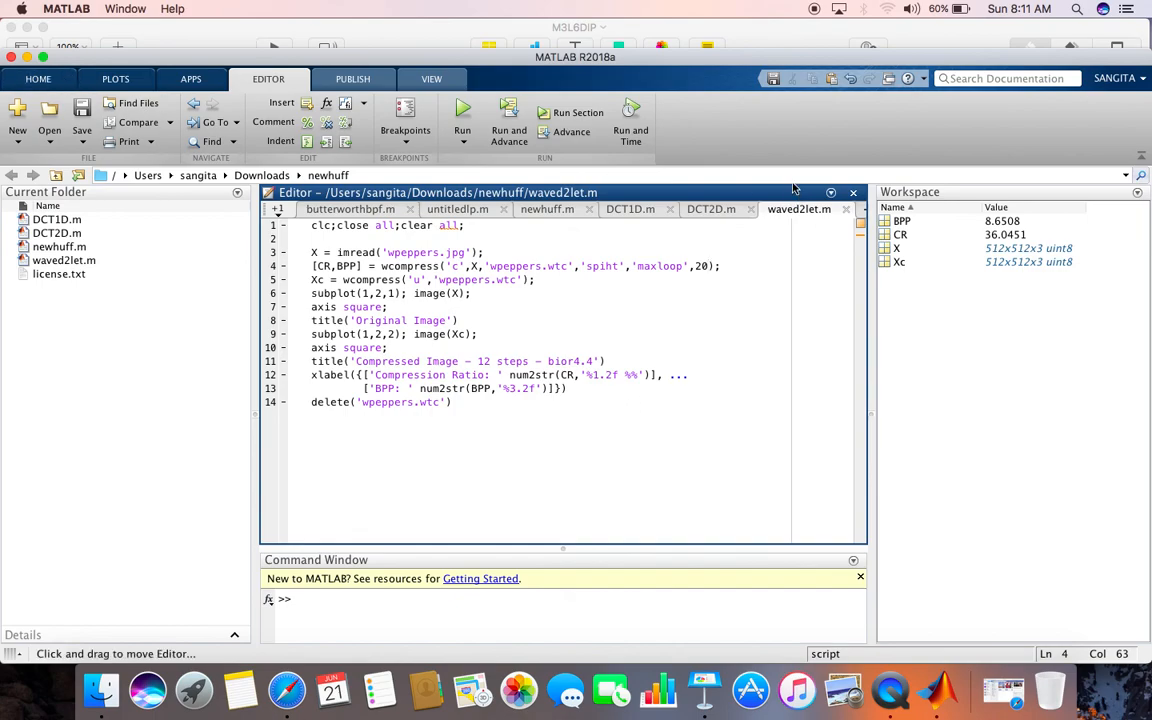